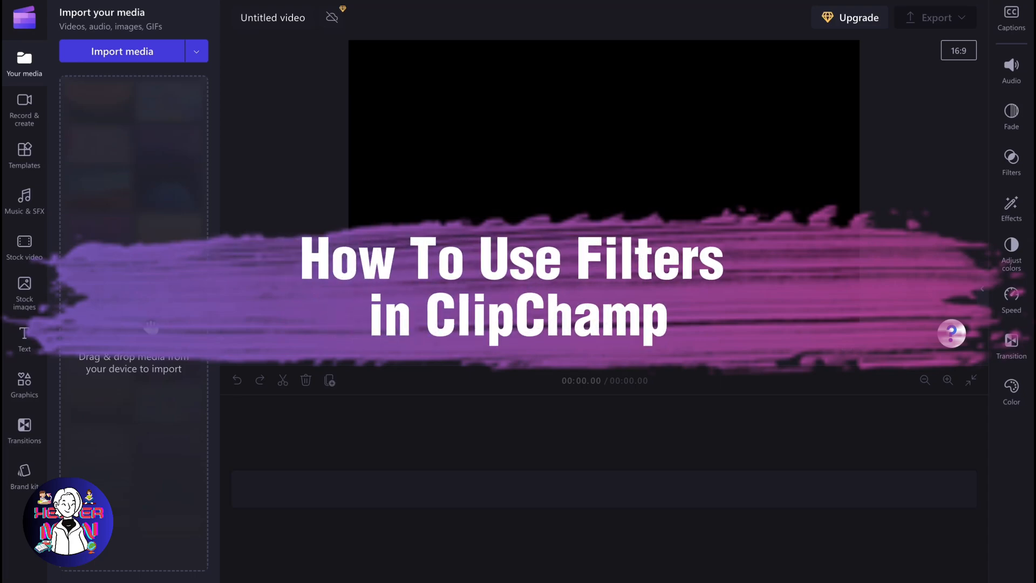
- Import '1-Minute Nature Background Sound.mp4' from the Desktop into the media library
left_click(121, 52)
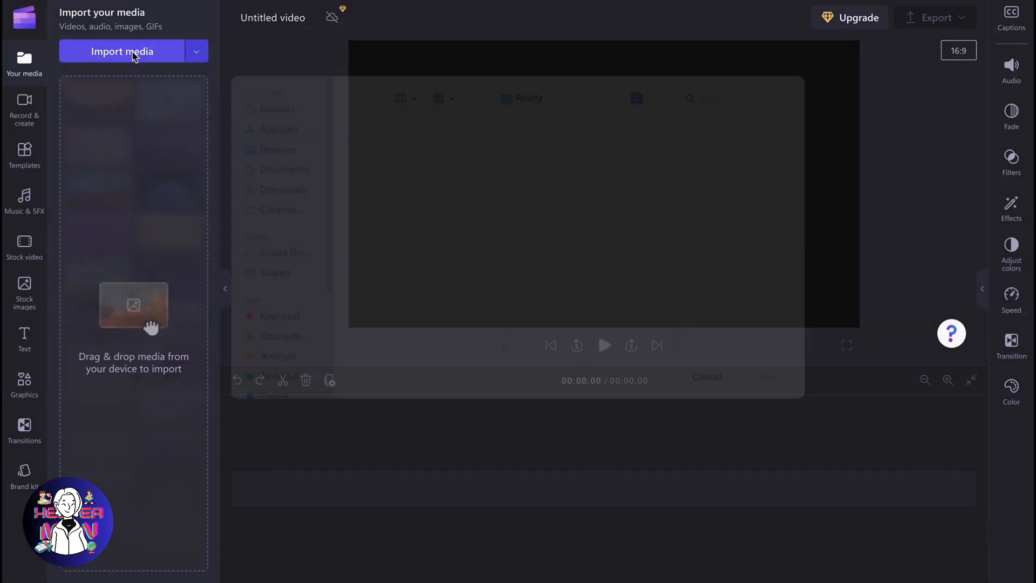
left_click(122, 50)
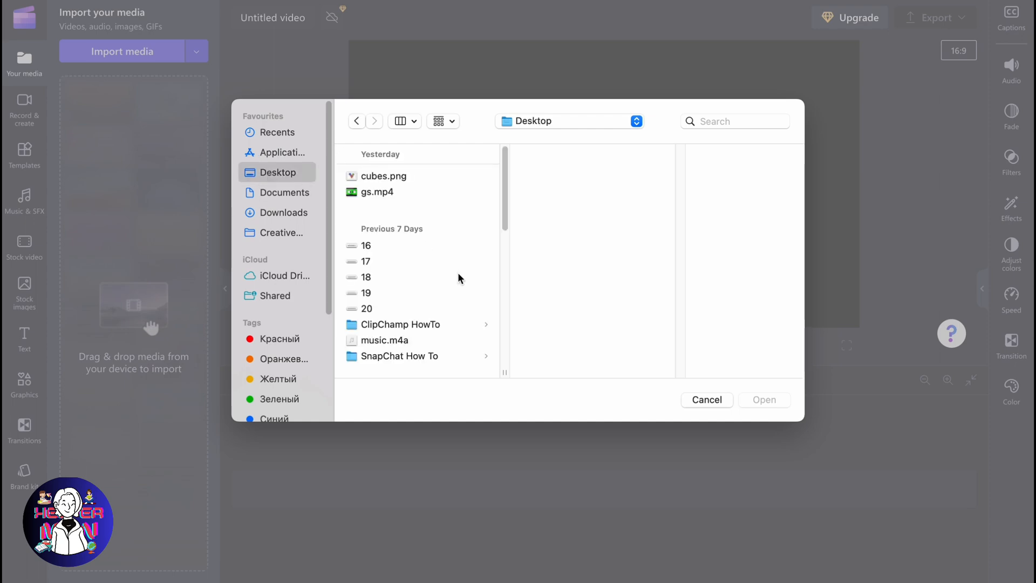
left_click(417, 290)
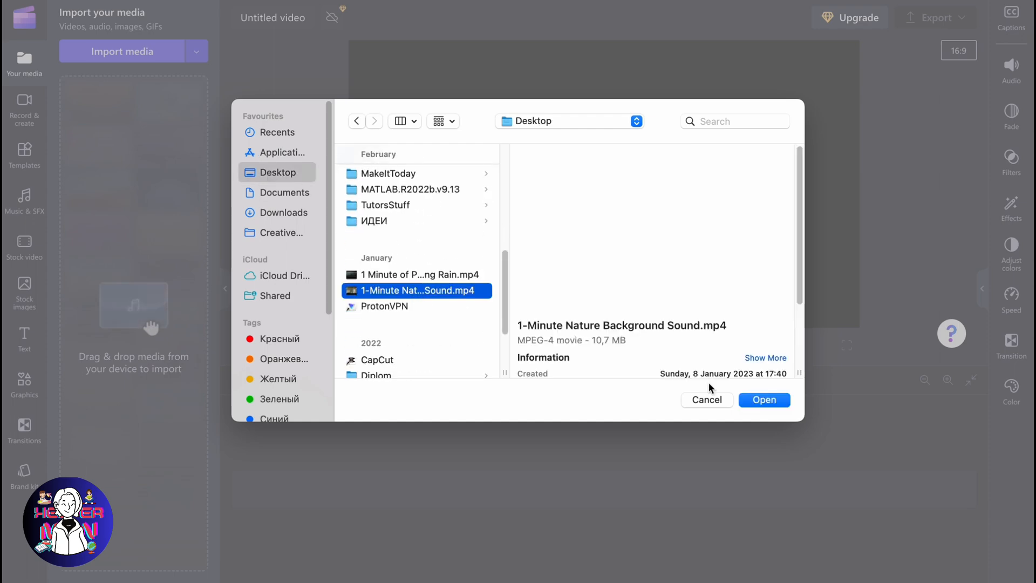
left_click(764, 400)
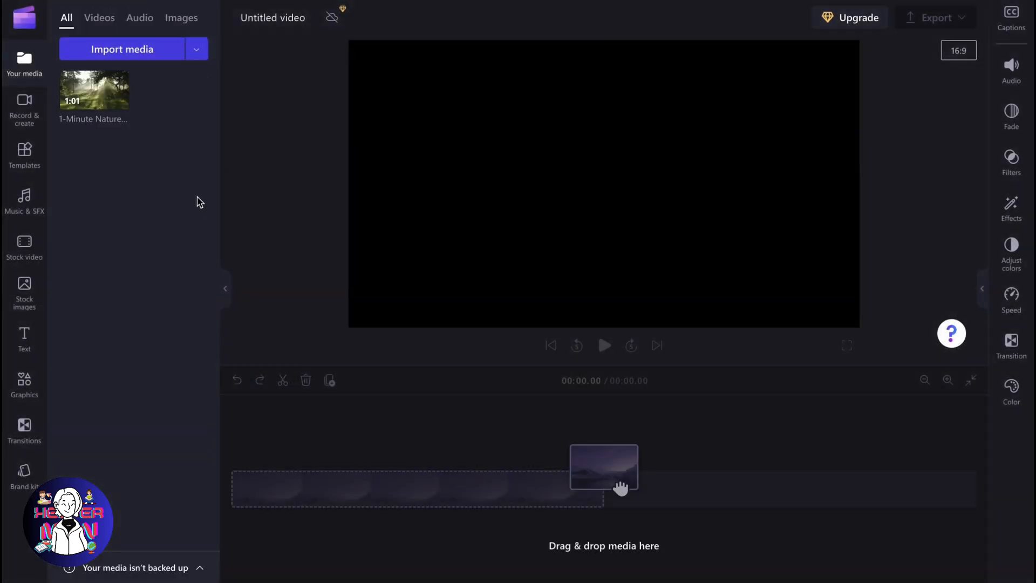
mouse_move(108, 116)
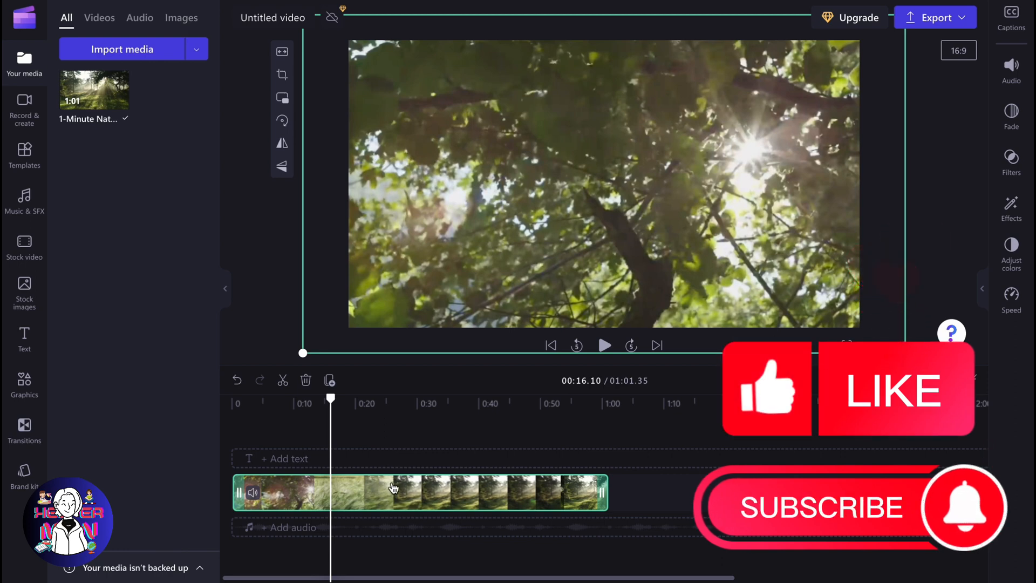
mouse_move(1011, 69)
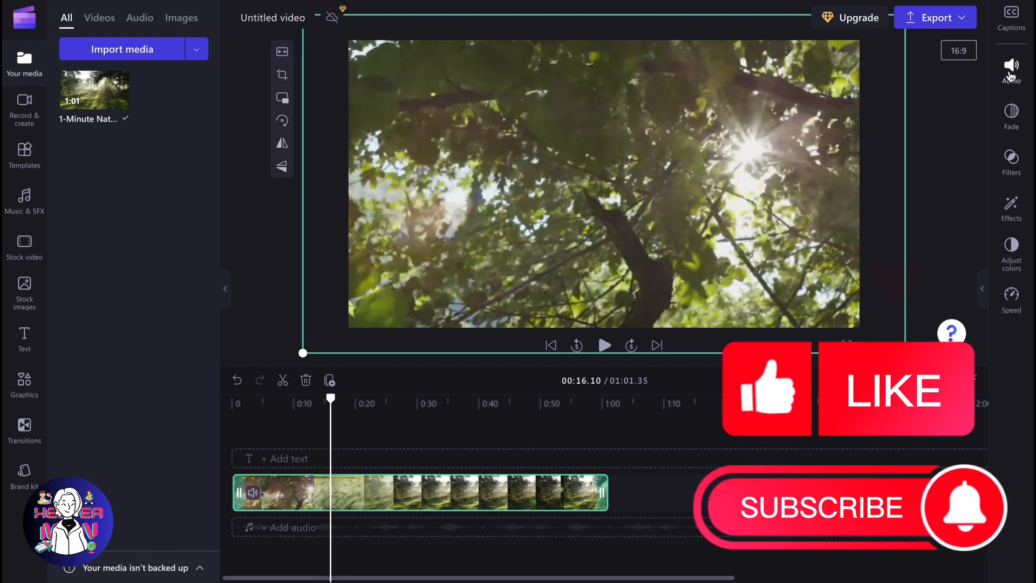
- Preview Yellow and orange duotone, Purple overlay and other filters, then apply Increased
left_click(1009, 161)
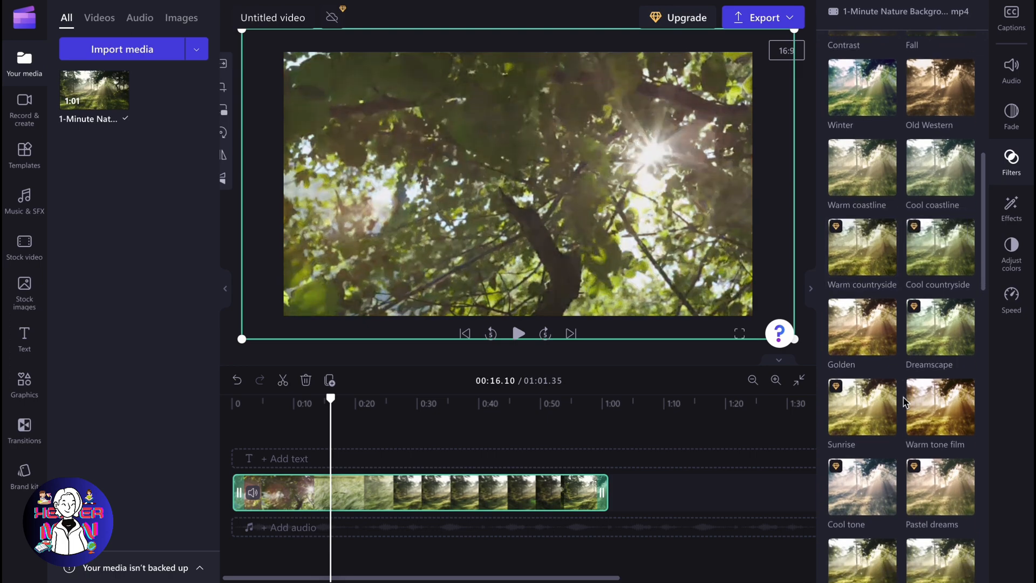
left_click(938, 295)
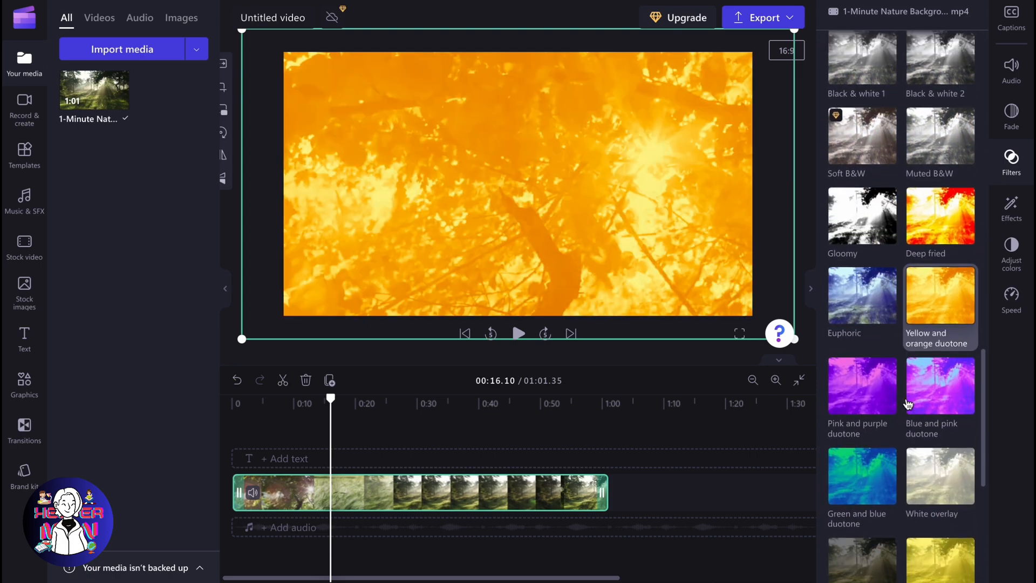
left_click(939, 390)
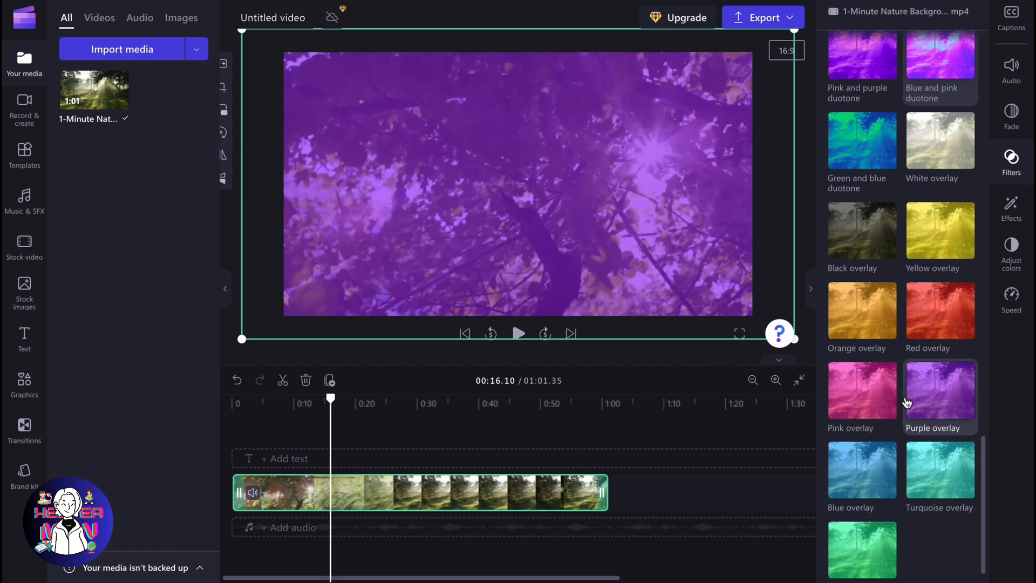
left_click(939, 311)
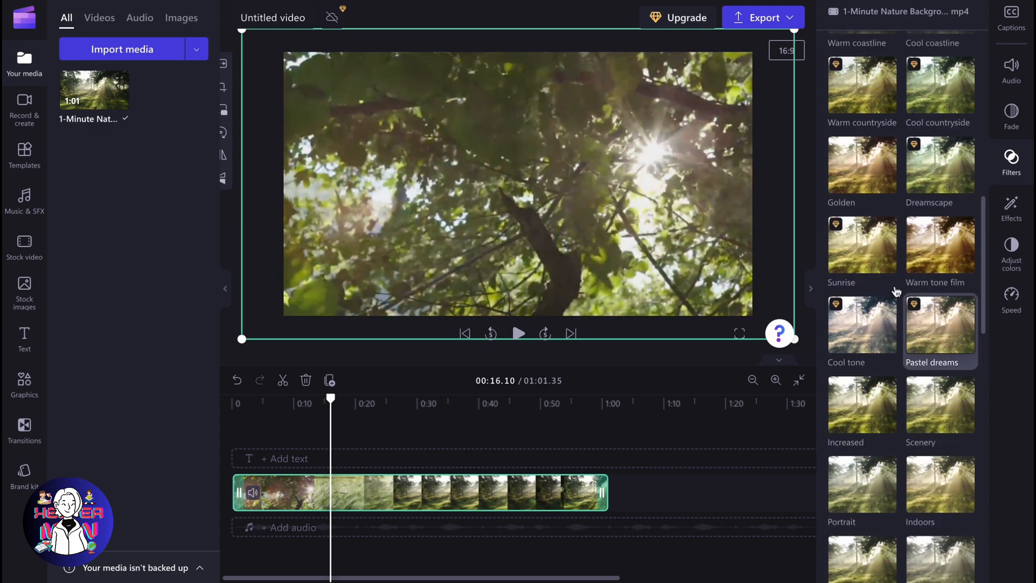
left_click(862, 406)
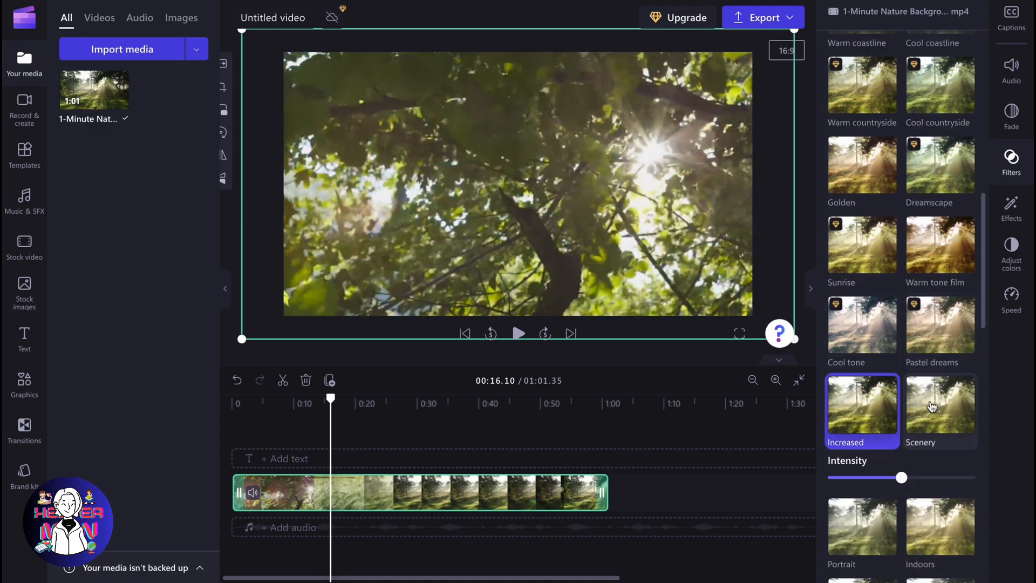
- Try Old Western and Bold and blue filters, then apply Golden hour
left_click(938, 405)
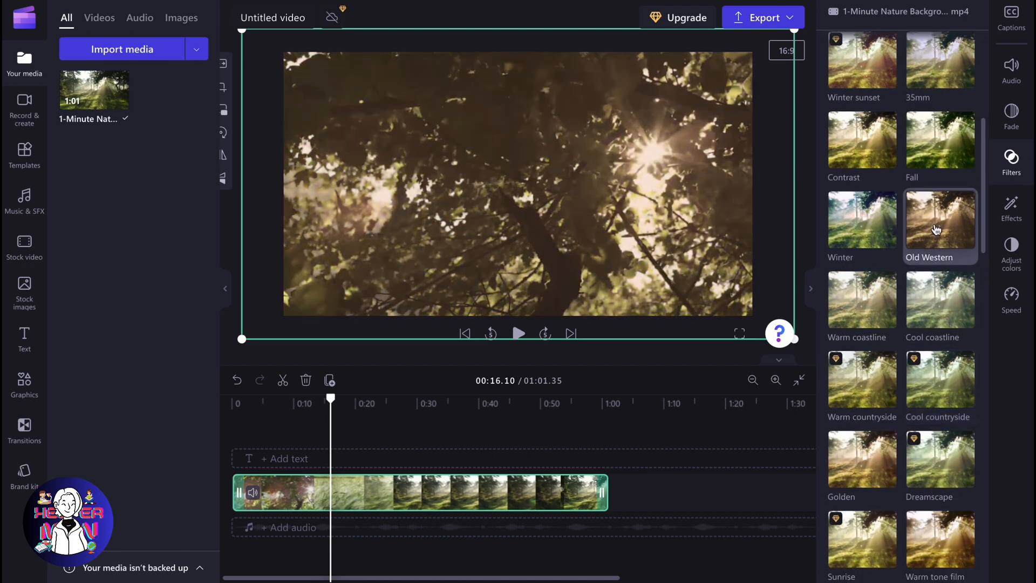
left_click(938, 220)
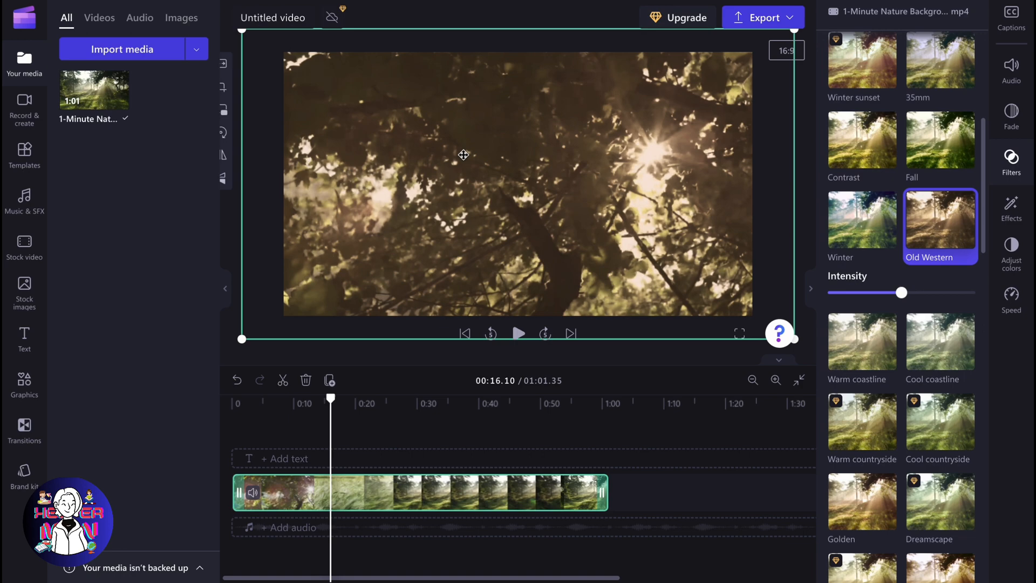
scroll("down", 3)
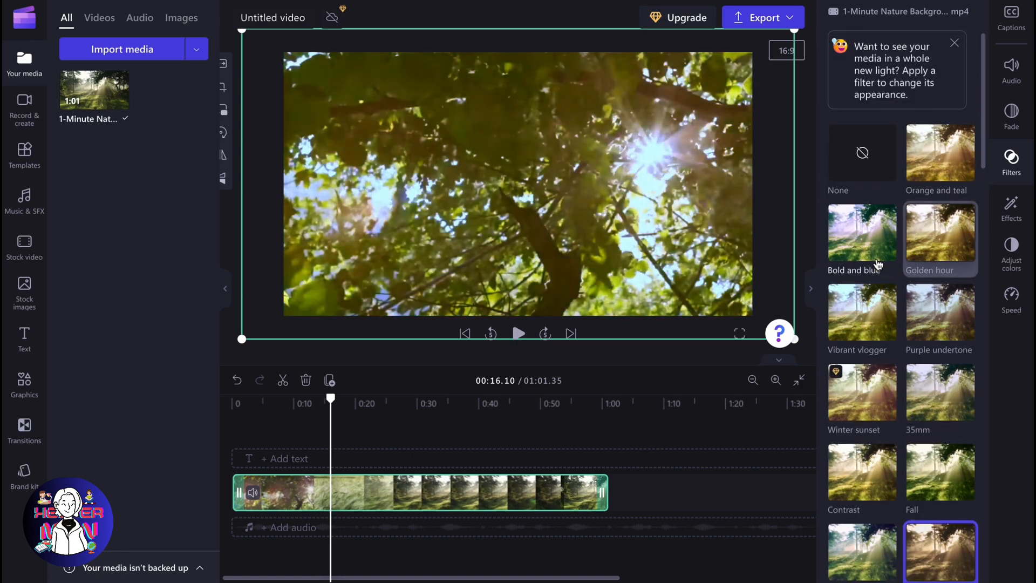
left_click(861, 232)
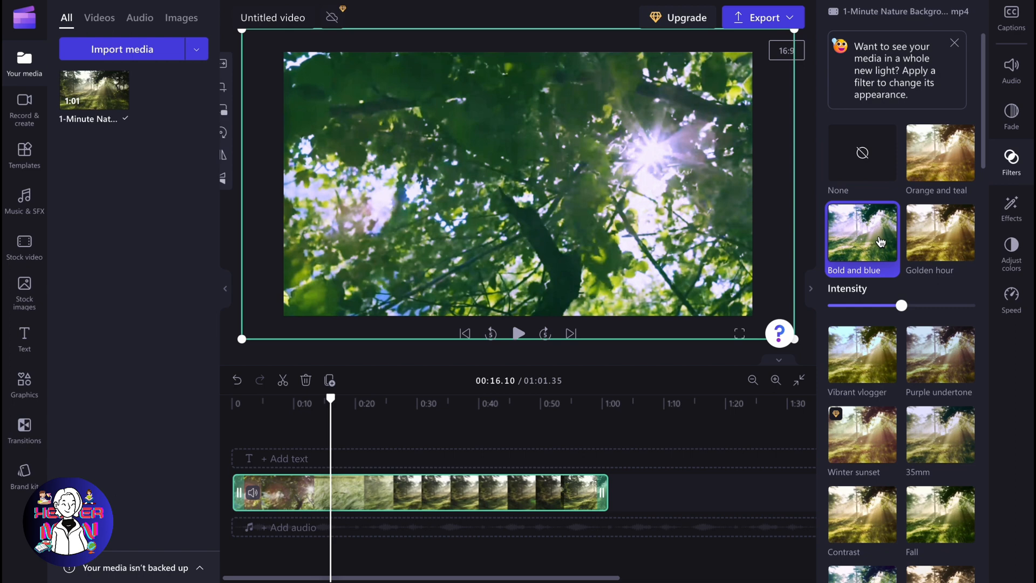
left_click(939, 231)
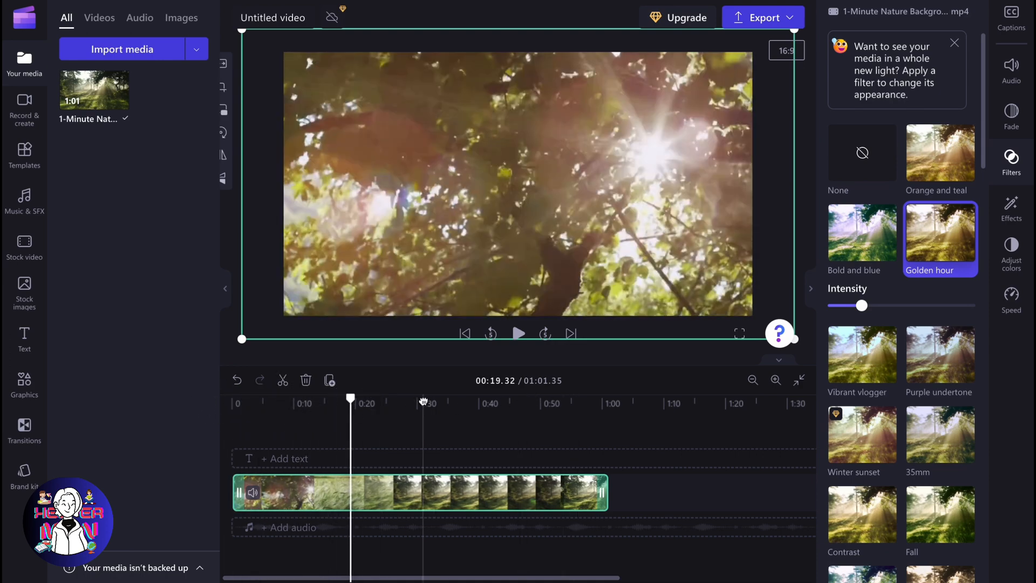
- Preview Purple undertone, reapply Golden hour, and glance at Effects before returning to Filters
left_click(518, 333)
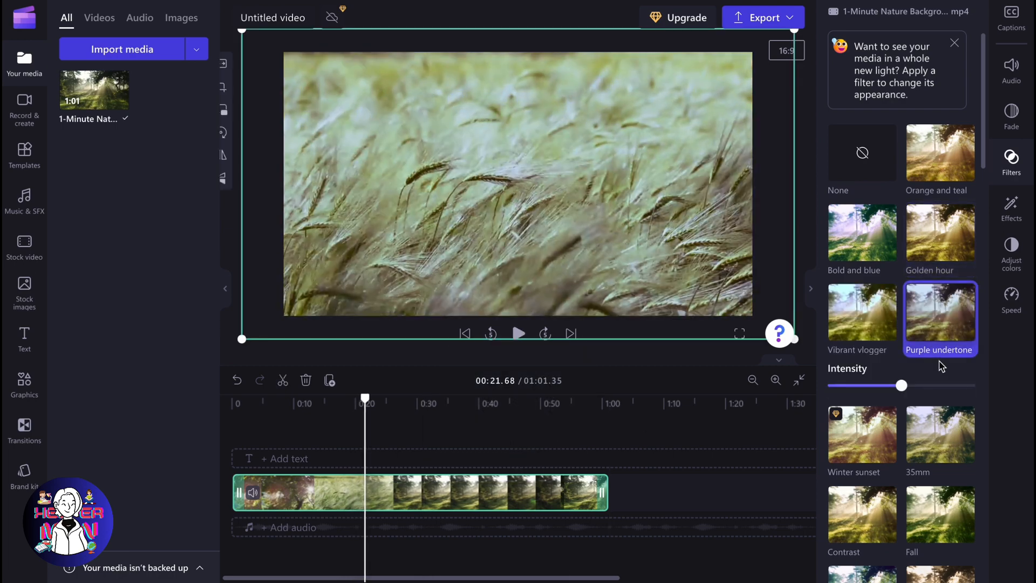
left_click(939, 229)
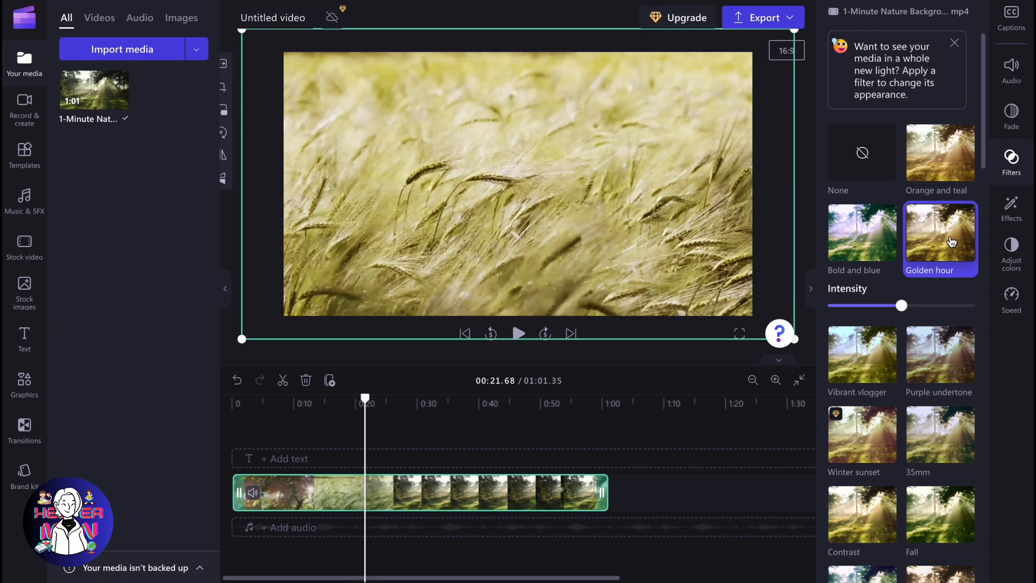
mouse_move(994, 216)
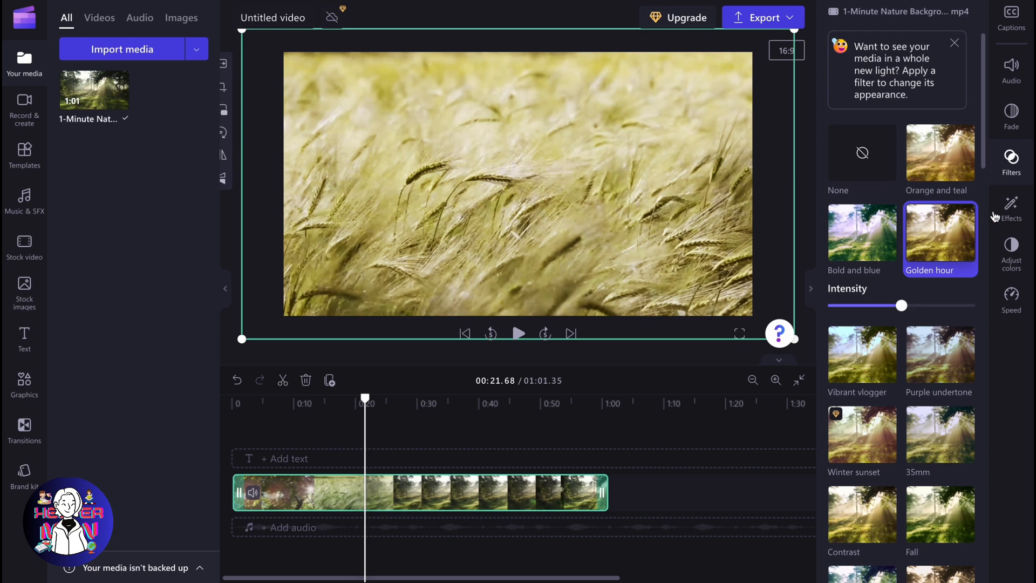
left_click(1009, 208)
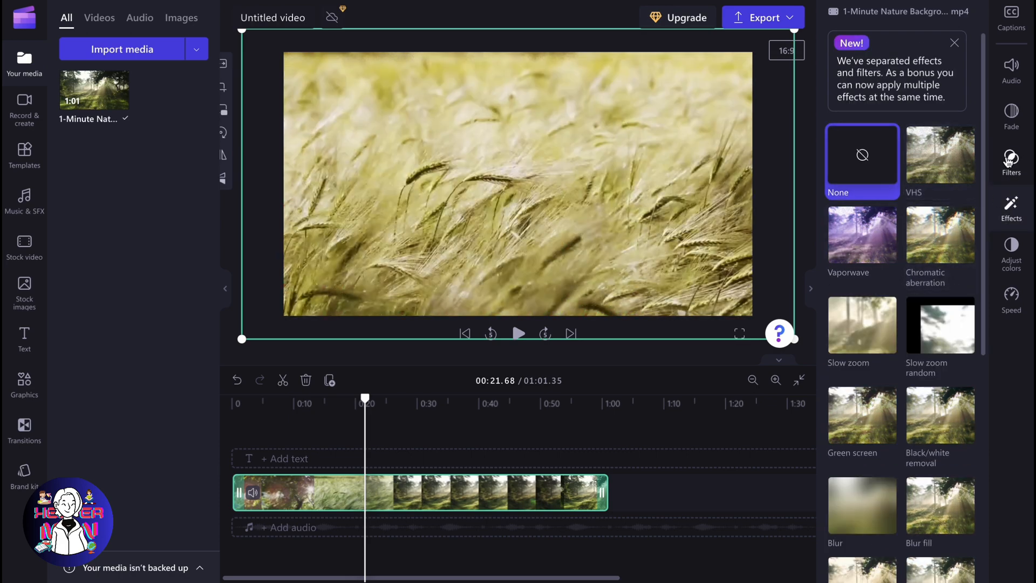
left_click(939, 154)
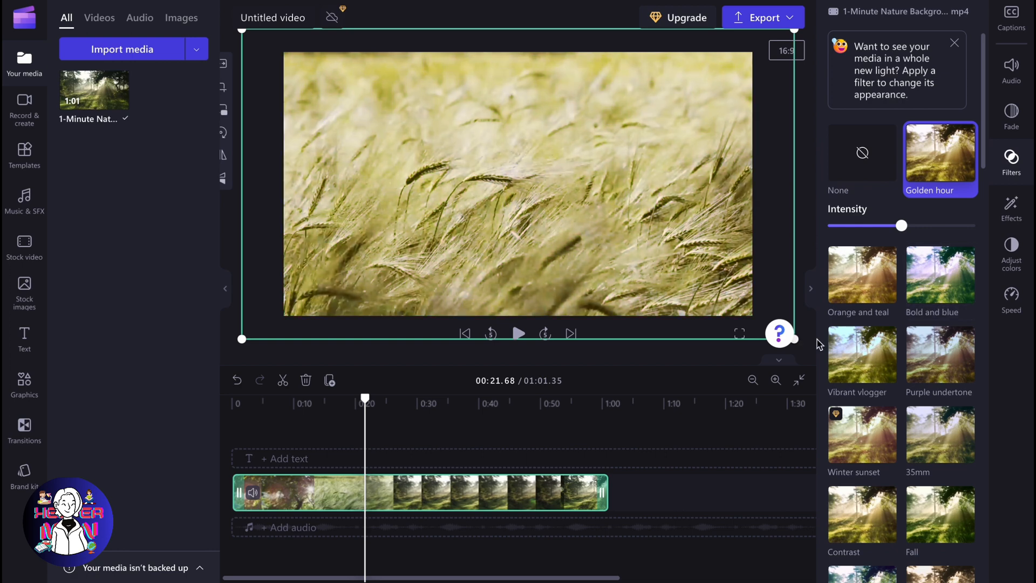
mouse_move(762, 17)
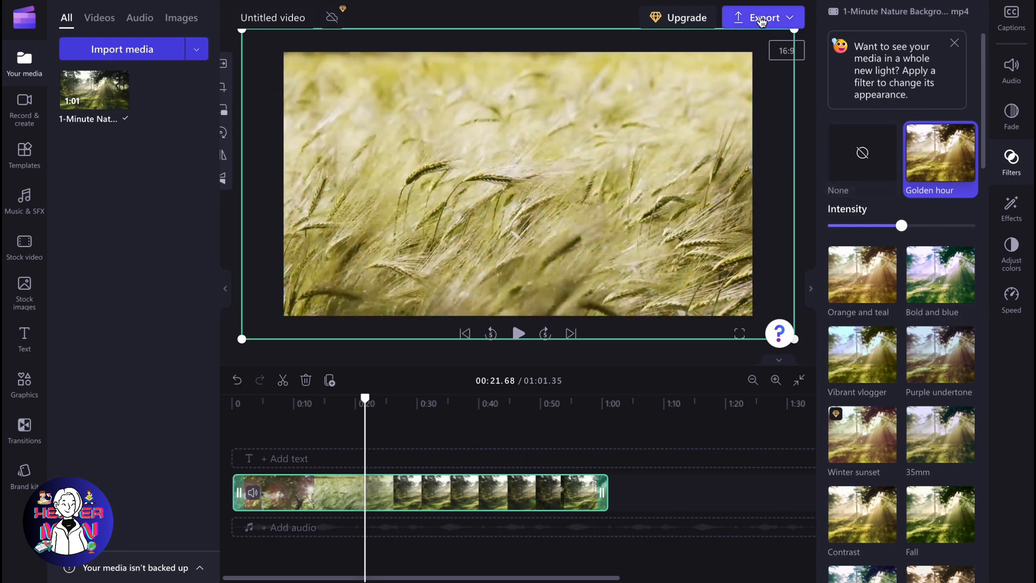
left_click(762, 18)
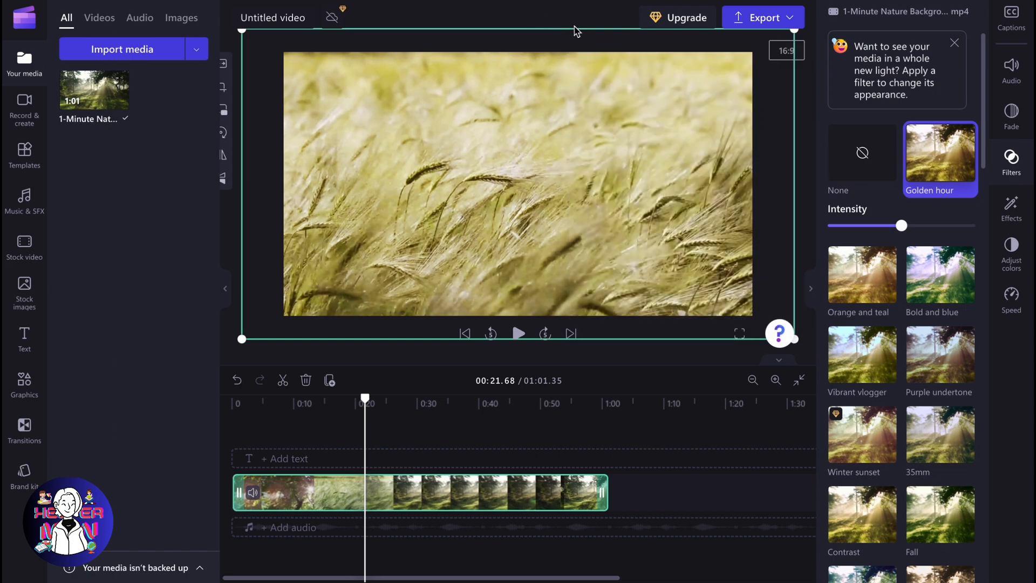
mouse_move(585, 46)
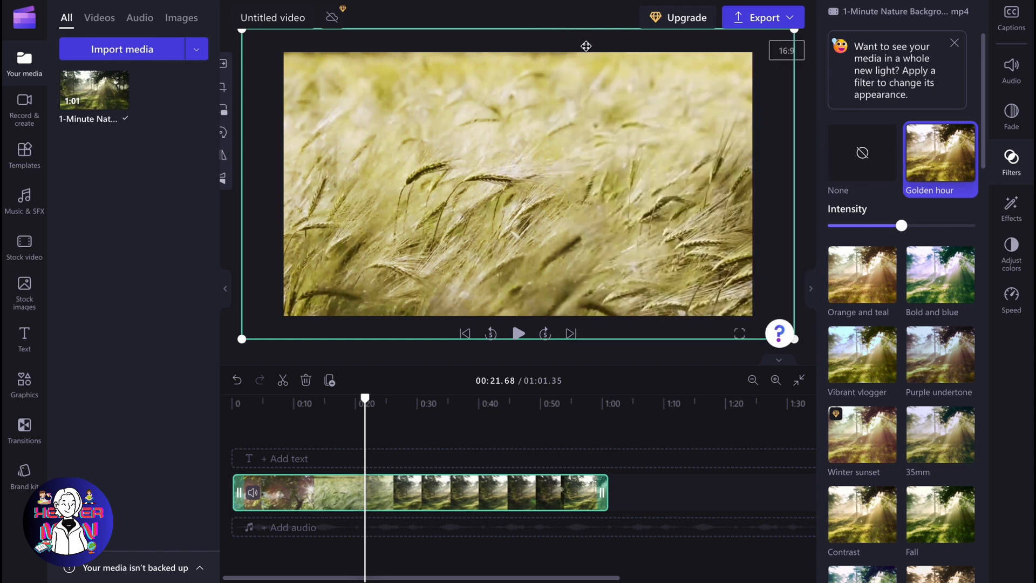